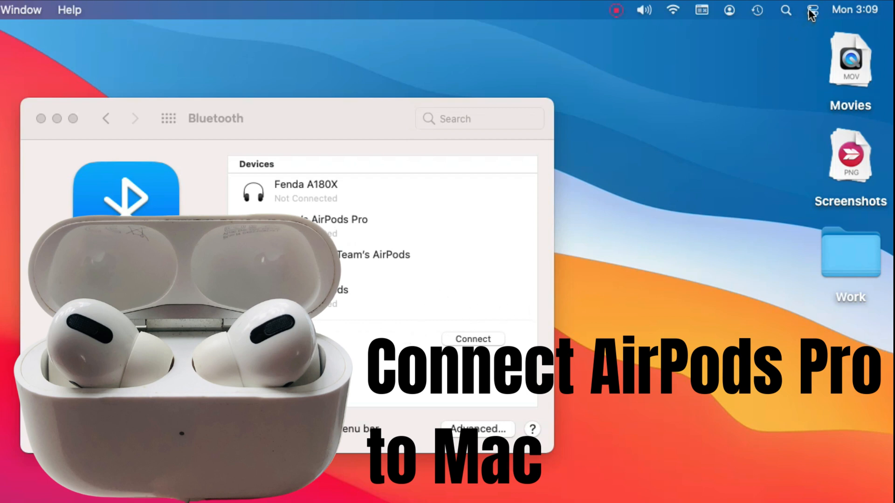
- Check Control Center's Bluetooth device list, then launch System Preferences from the Apple menu
left_click(811, 10)
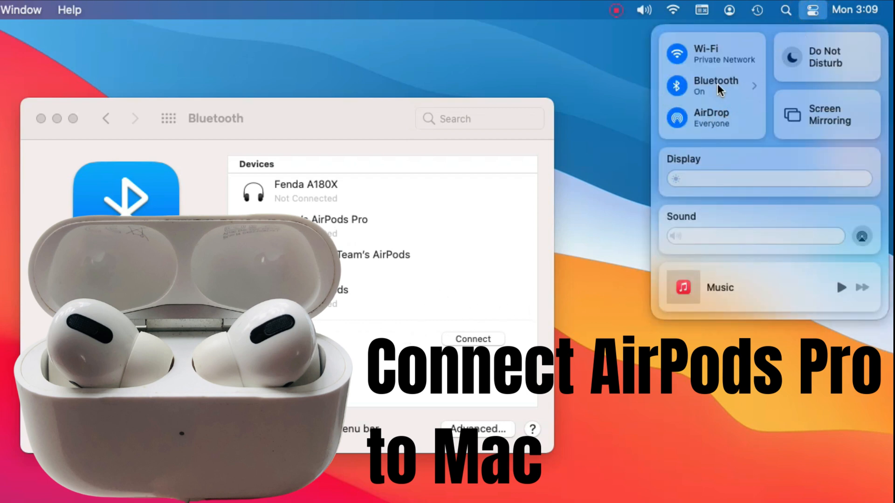
left_click(716, 86)
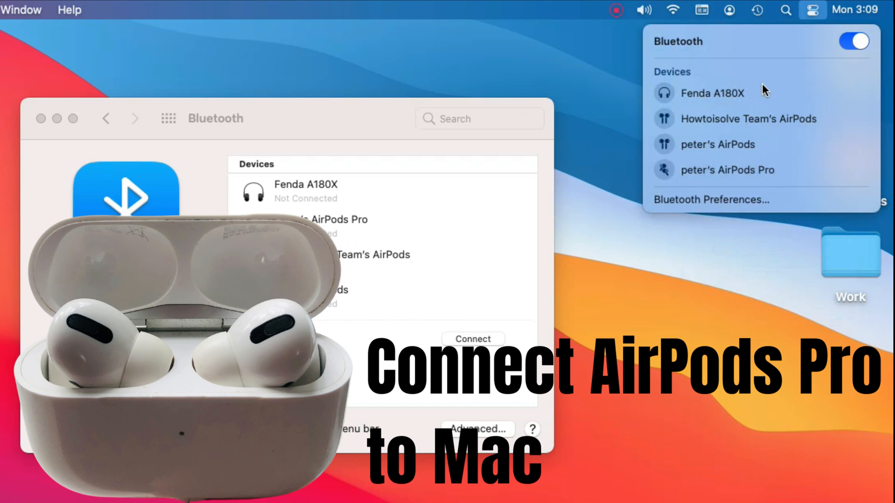
left_click(810, 10)
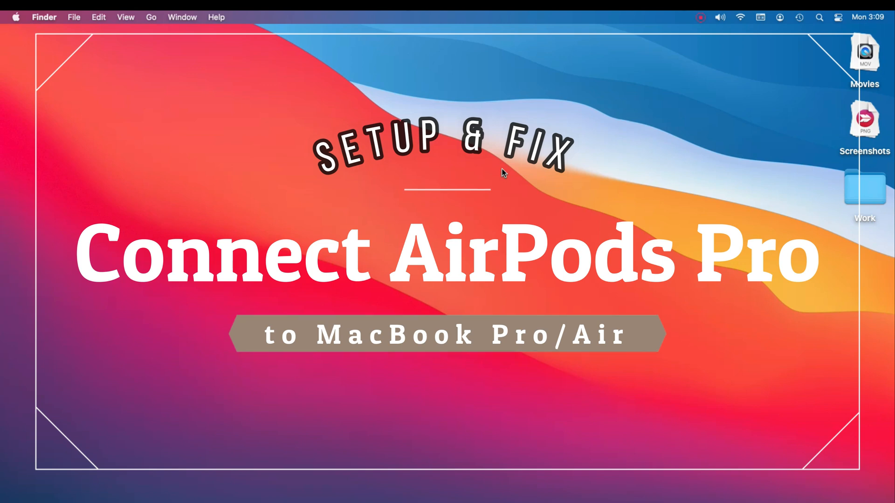
left_click(17, 16)
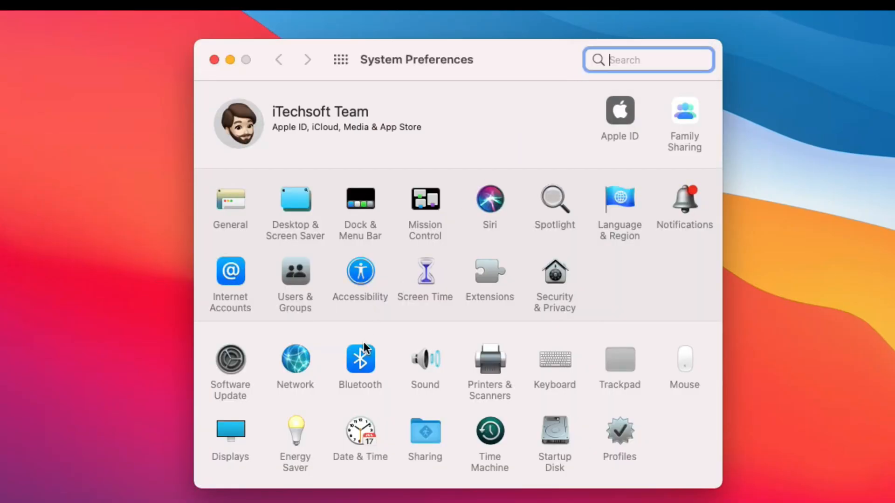
- Connect AirPods Pro in Bluetooth preferences and review their Options before closing them
left_click(360, 360)
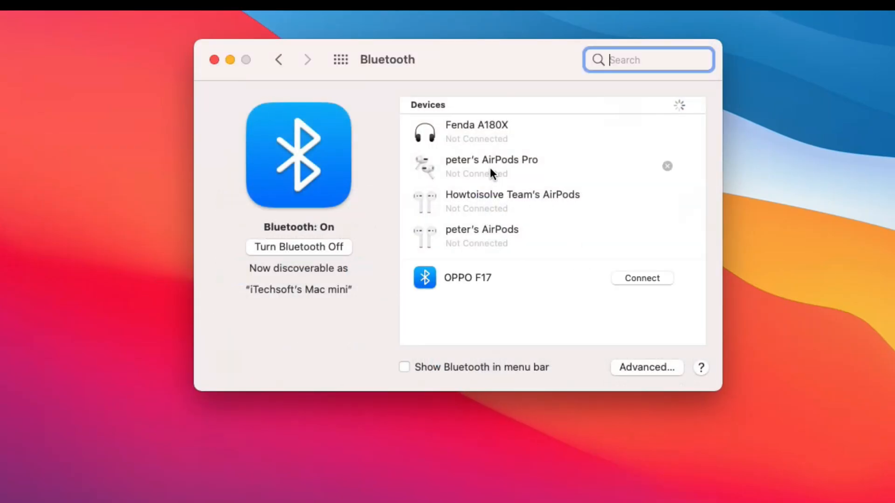
left_click(492, 166)
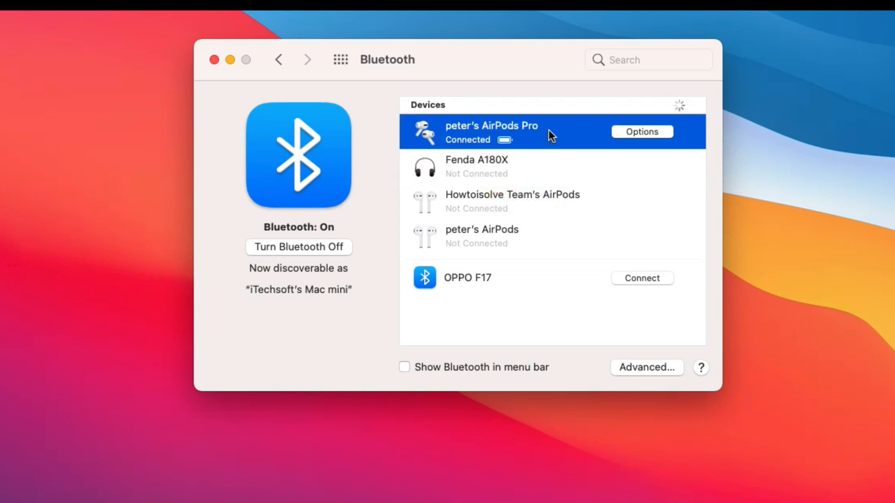
left_click(641, 131)
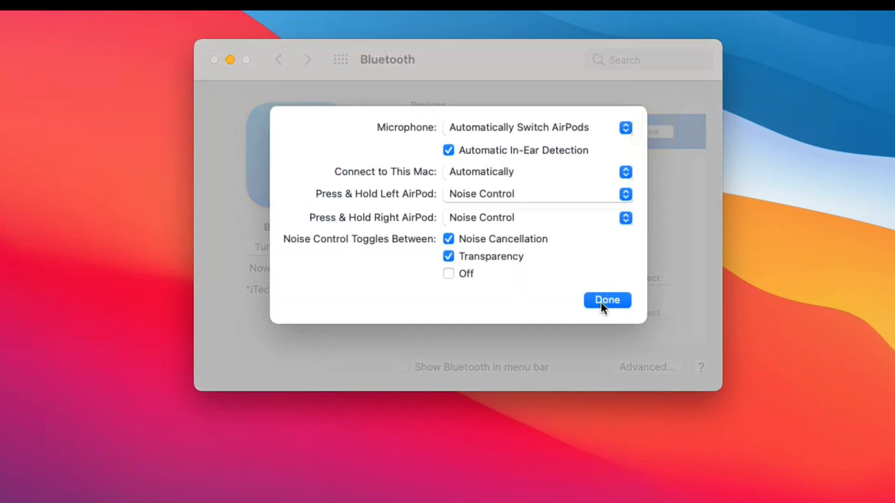
left_click(607, 300)
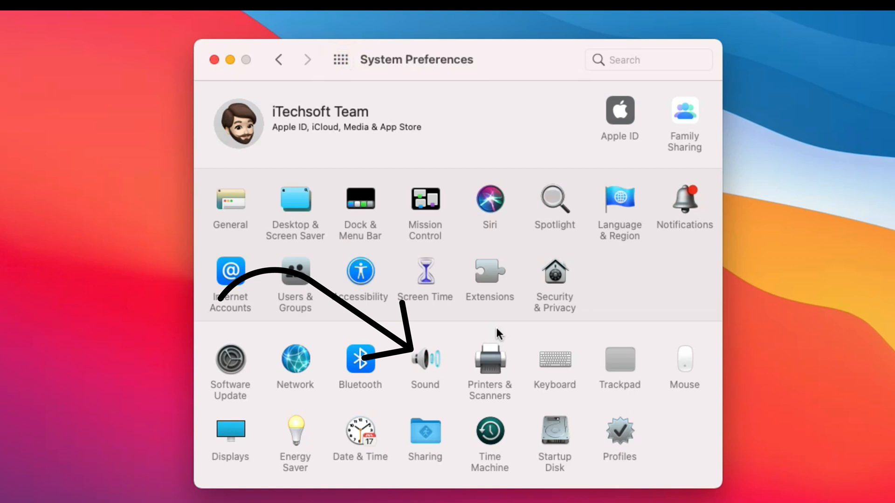
- Select AirPods Pro as the sound output device on the Sound Output tab
left_click(424, 365)
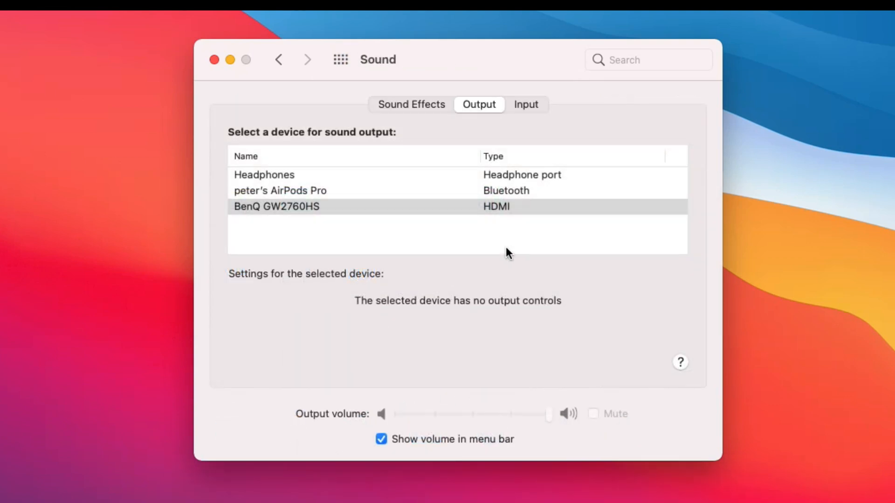
mouse_move(446, 69)
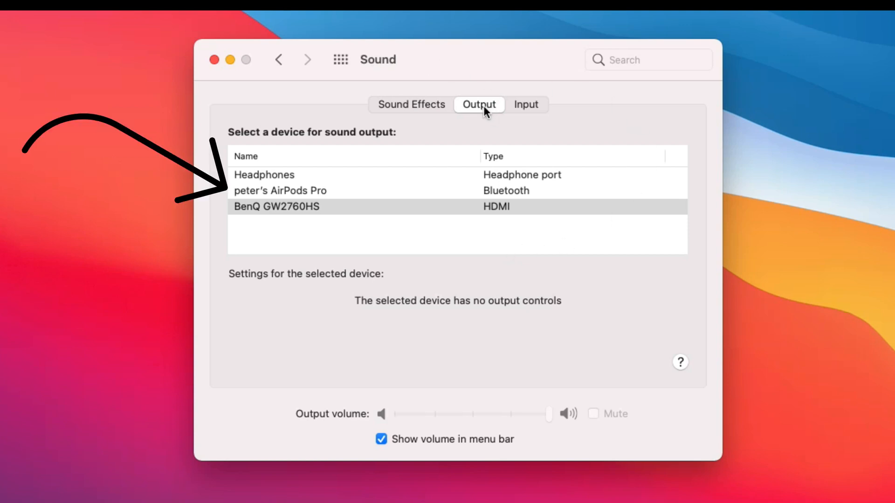
left_click(281, 191)
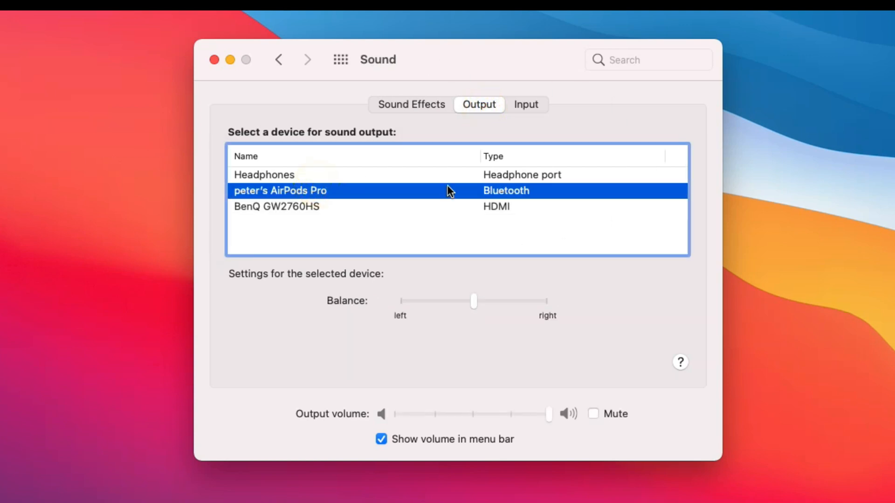
left_click_drag(473, 301, 470, 302)
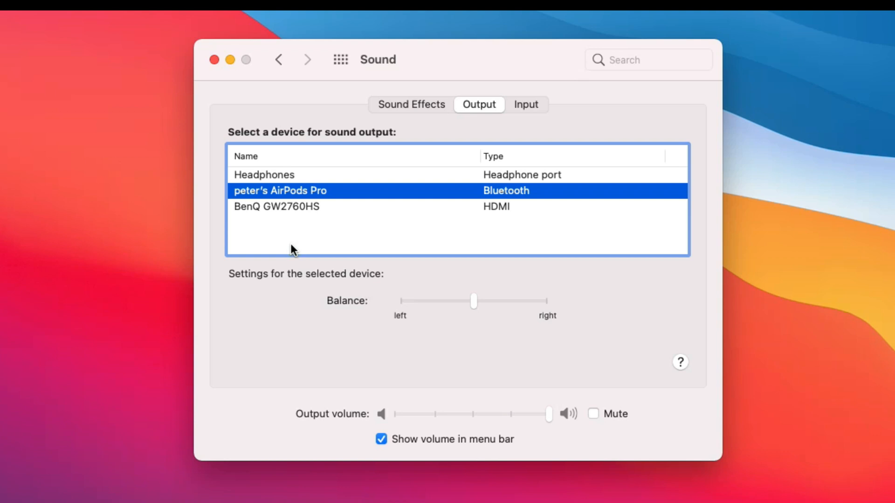
mouse_move(590, 249)
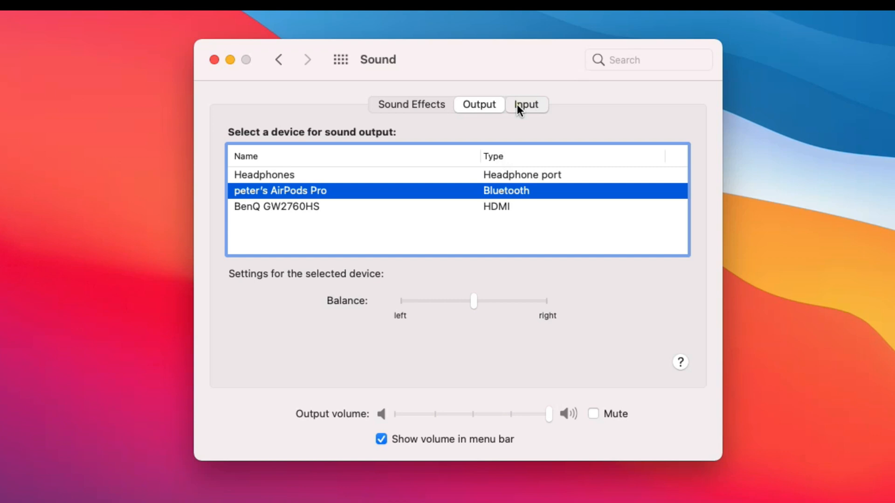
- Choose AirPods Pro on the Sound Input tab and raise their input volume
left_click(526, 105)
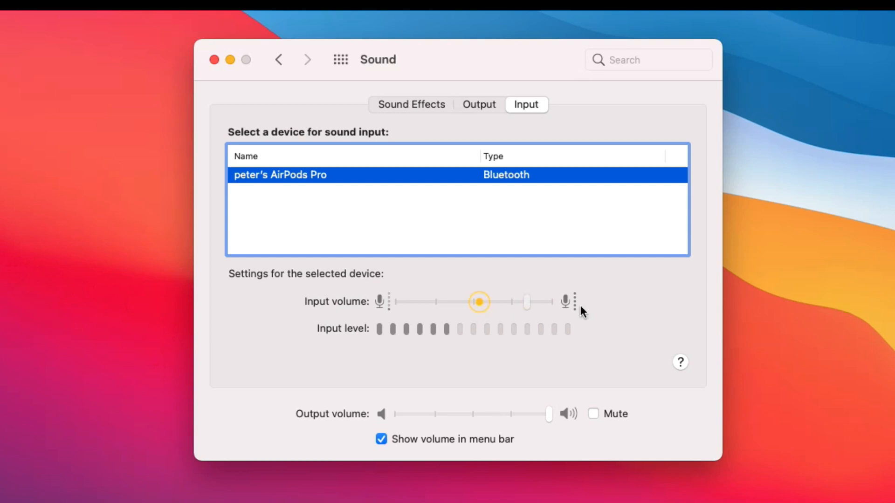
left_click_drag(480, 302, 547, 302)
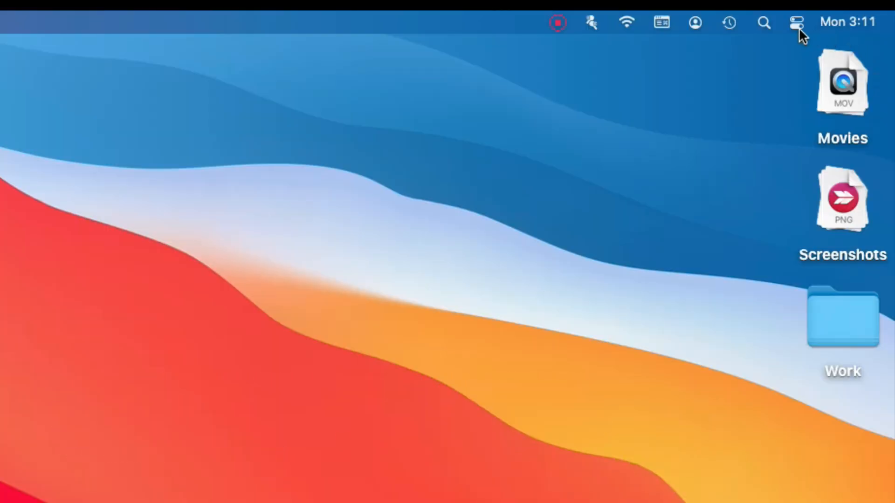
- Disconnect and reconnect AirPods Pro from Control Center's Bluetooth list, then return to the main panel
left_click(795, 23)
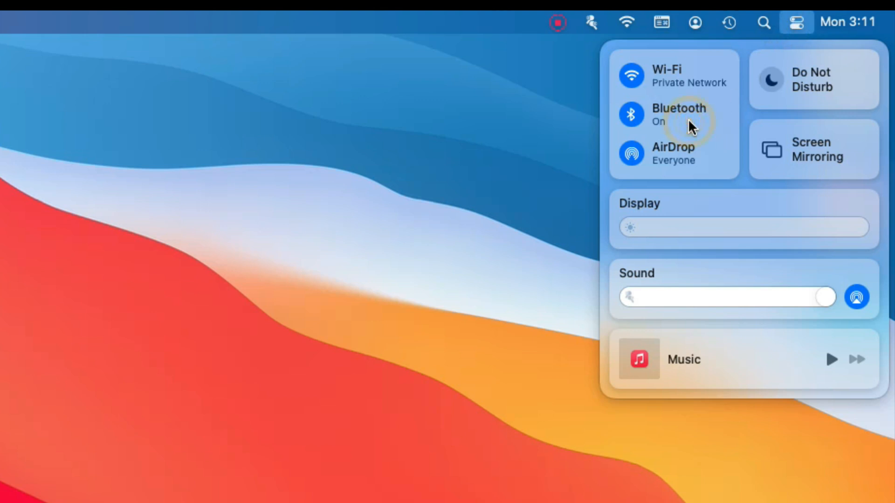
left_click(679, 114)
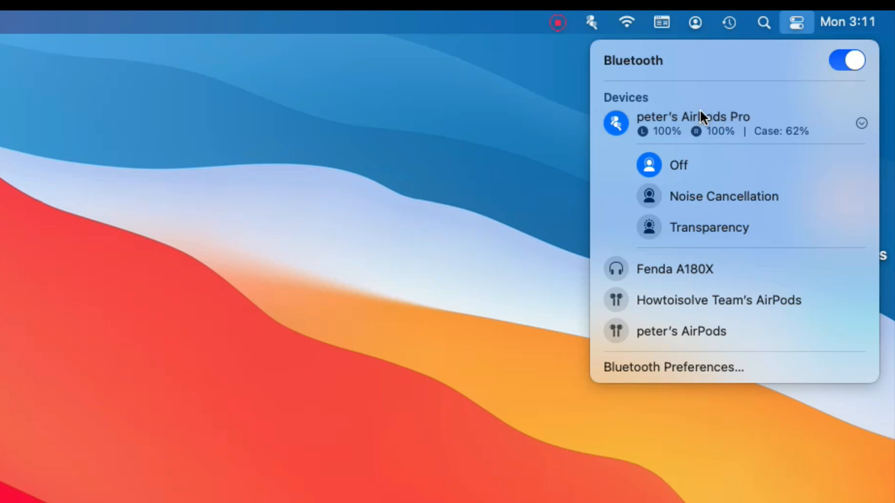
left_click(701, 123)
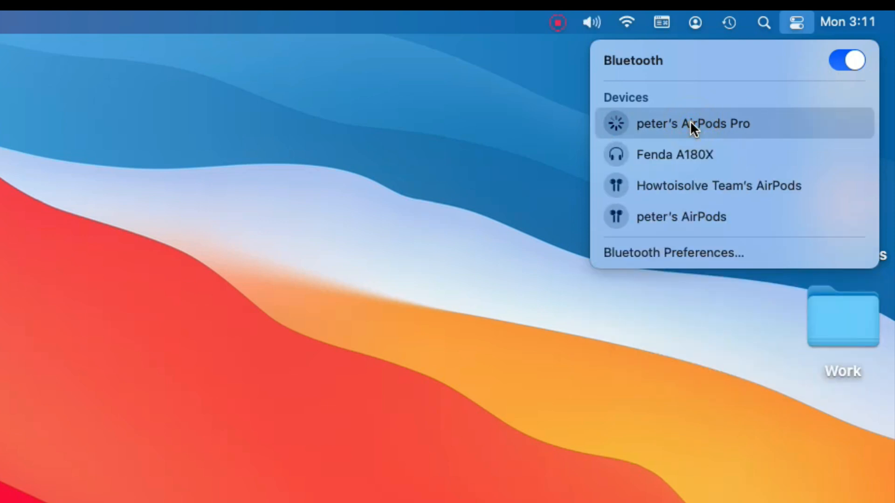
left_click(692, 123)
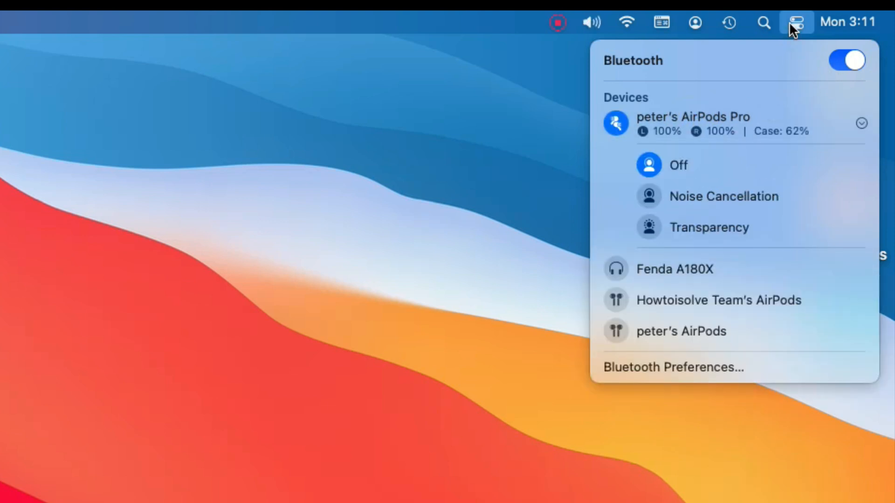
left_click(797, 22)
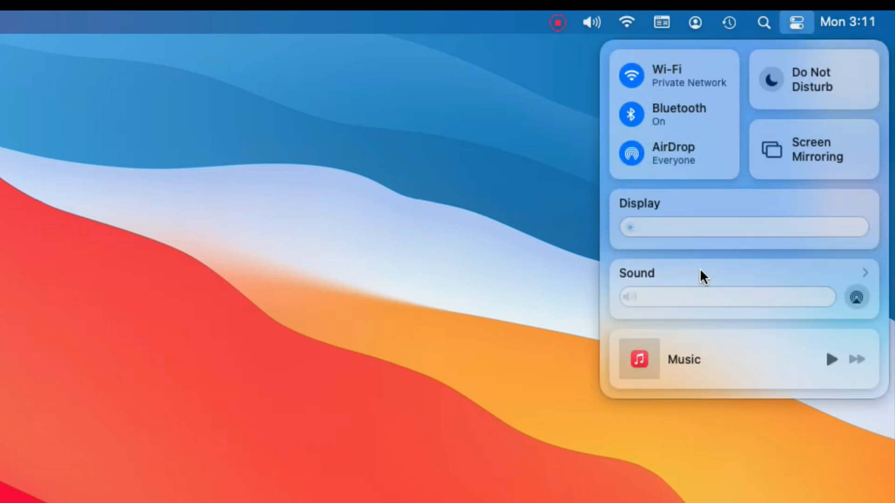
- Confirm AirPods Pro as active output in Control Center's Sound list, then dismiss it
left_click(636, 273)
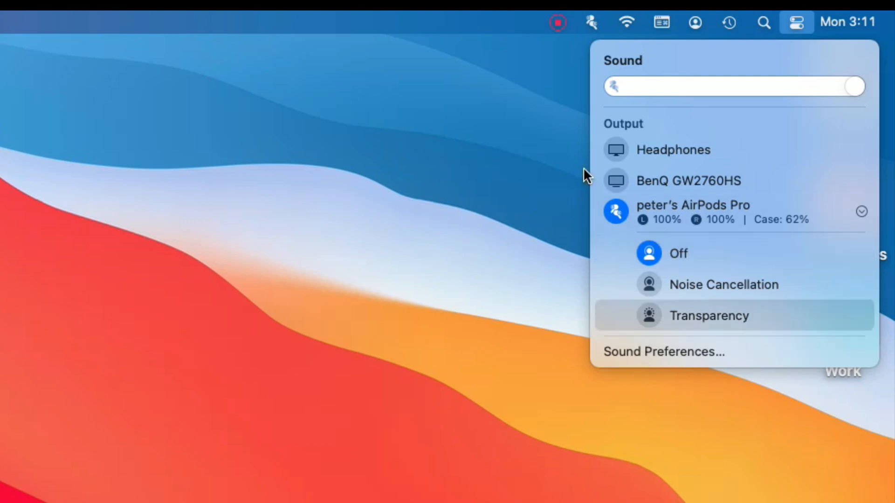
left_click(411, 259)
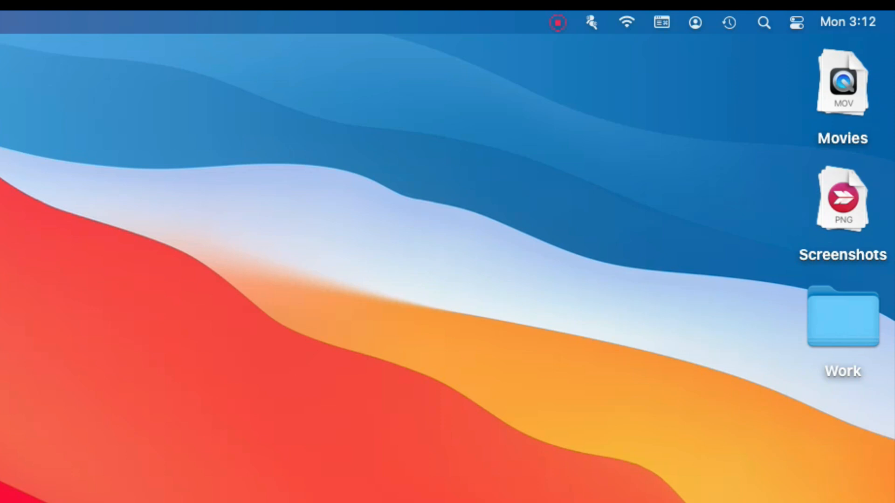
mouse_move(337, 183)
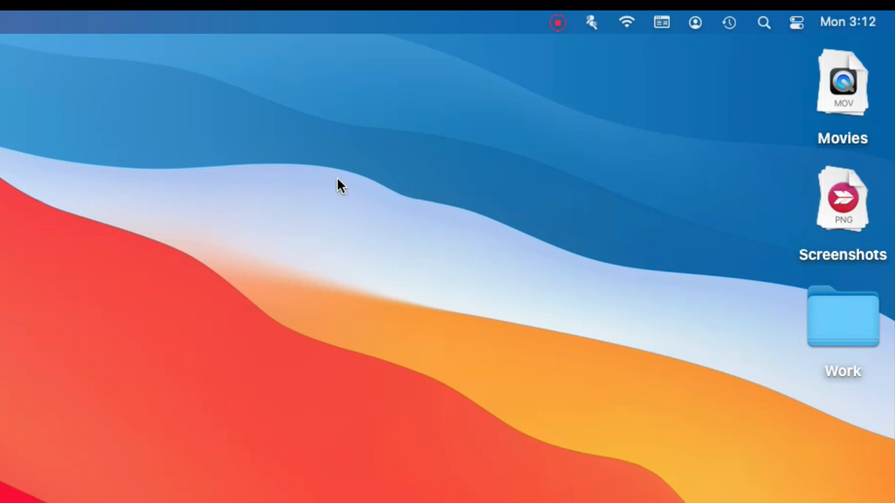